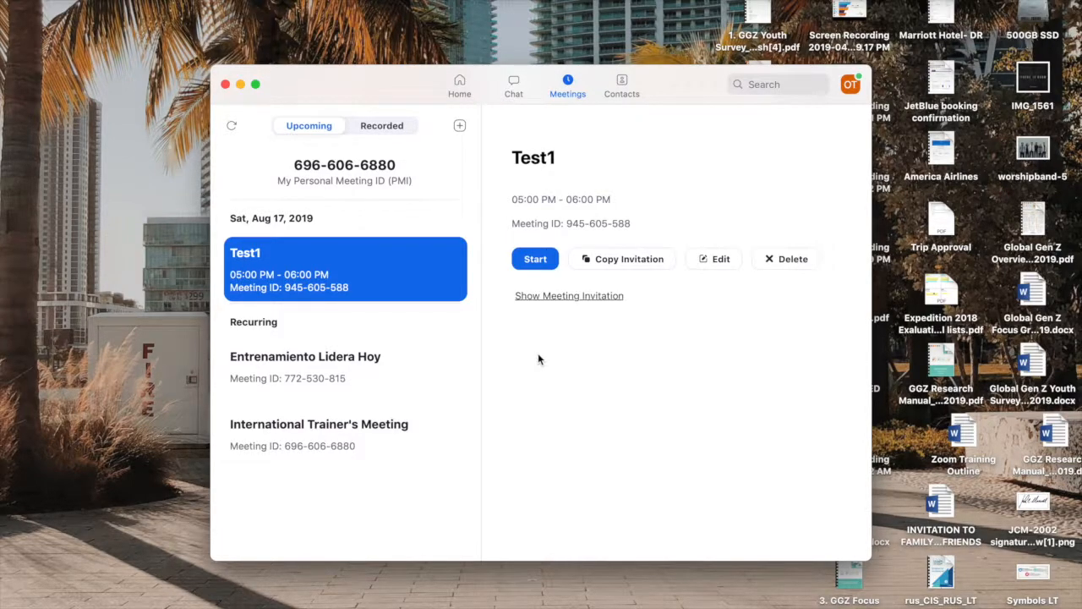
pyautogui.moveTo(544, 247)
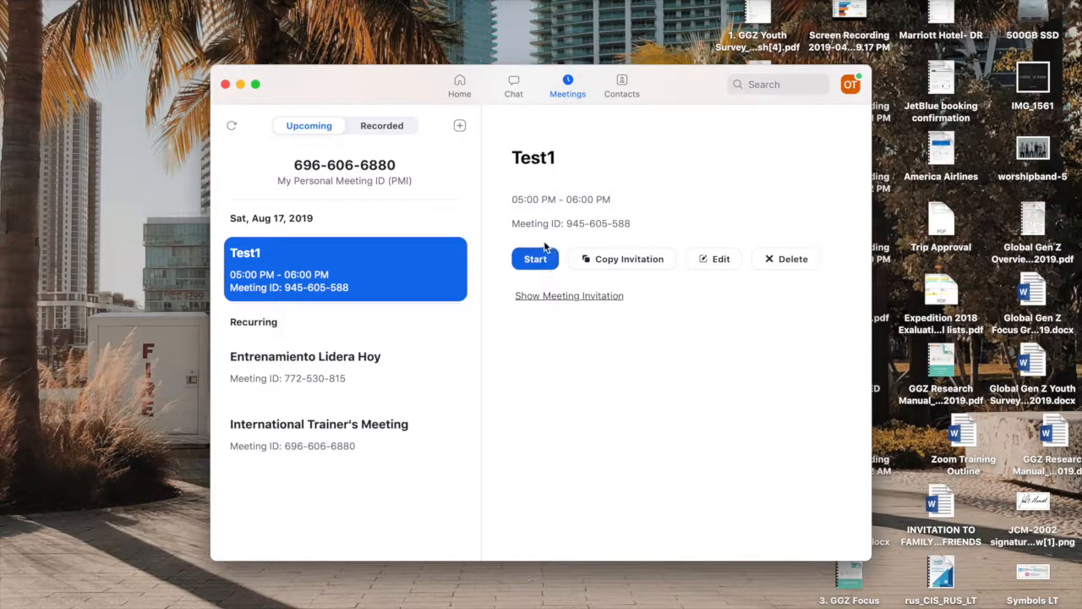
pyautogui.moveTo(585, 83)
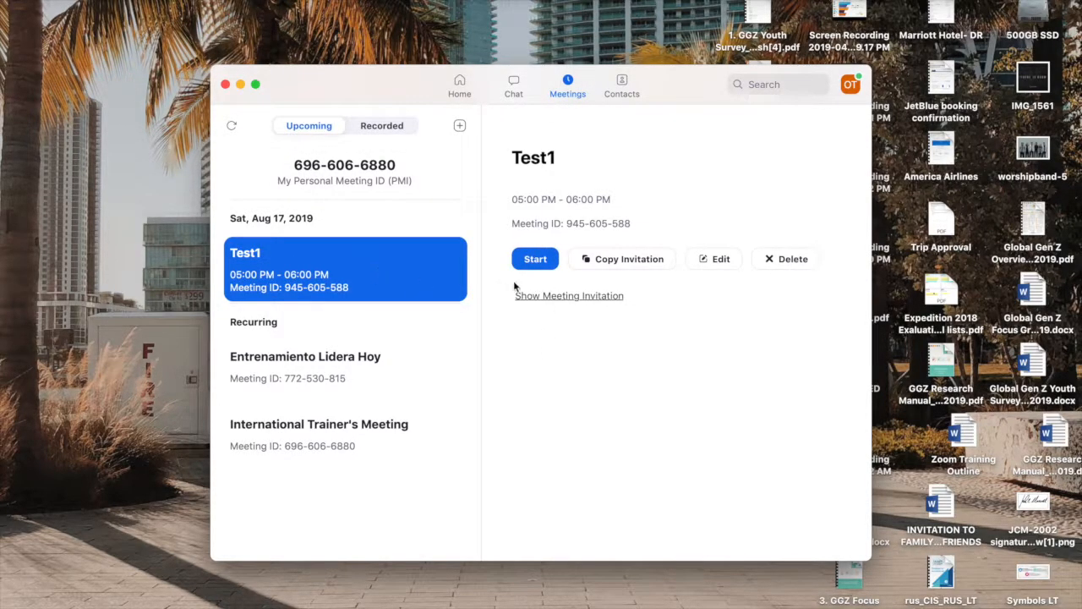
pyautogui.moveTo(535, 258)
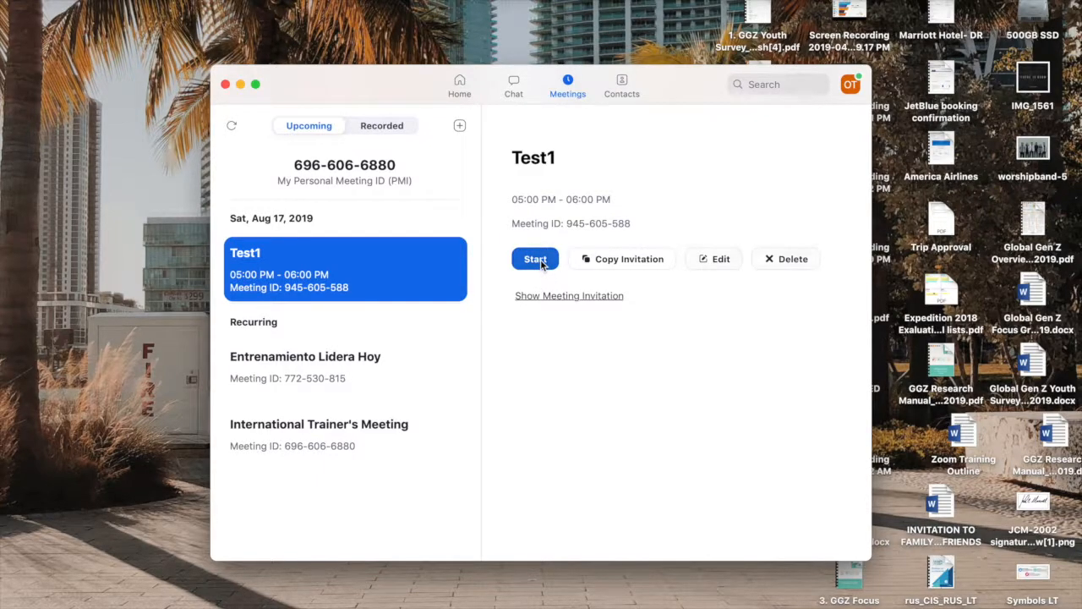
# Start the scheduled Test1 meeting from the Meetings list
pyautogui.click(535, 259)
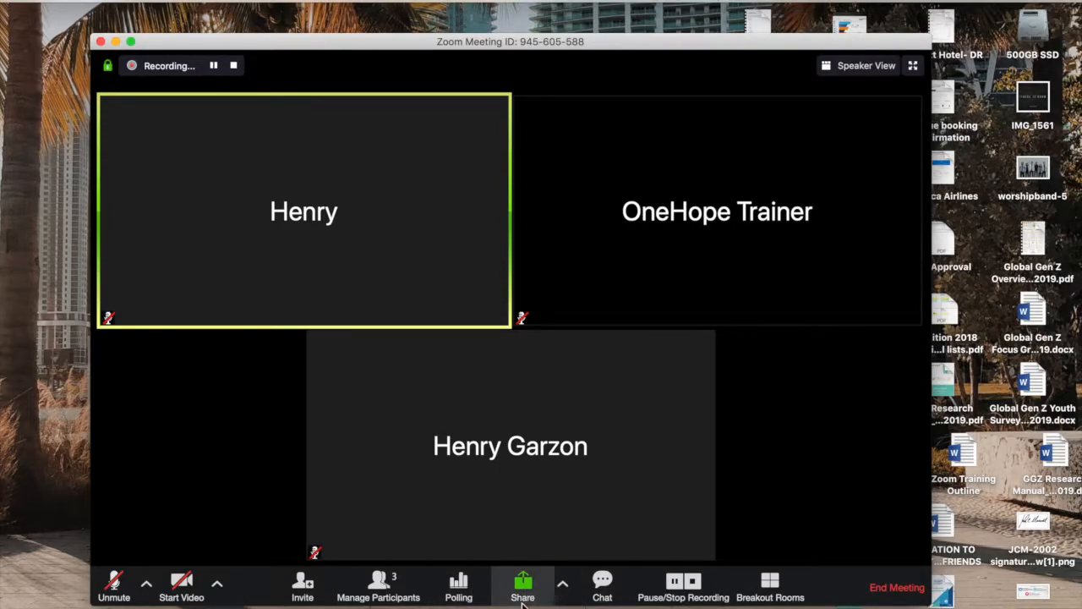
# Choose the PowerPoint 'Lead Today' window to share with computer sound sharing switched off
pyautogui.click(522, 585)
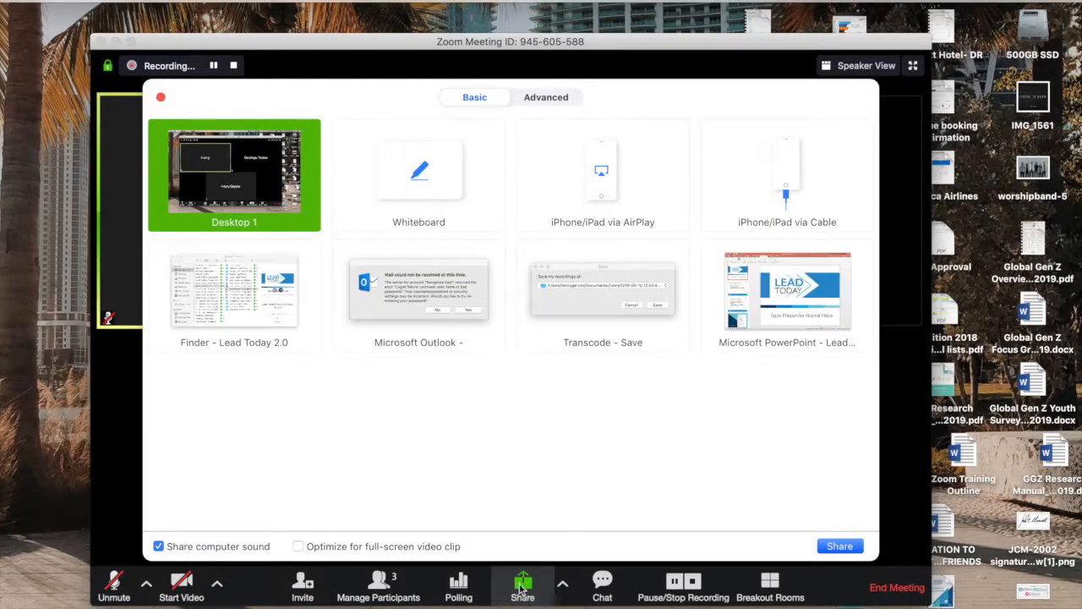
pyautogui.moveTo(455, 493)
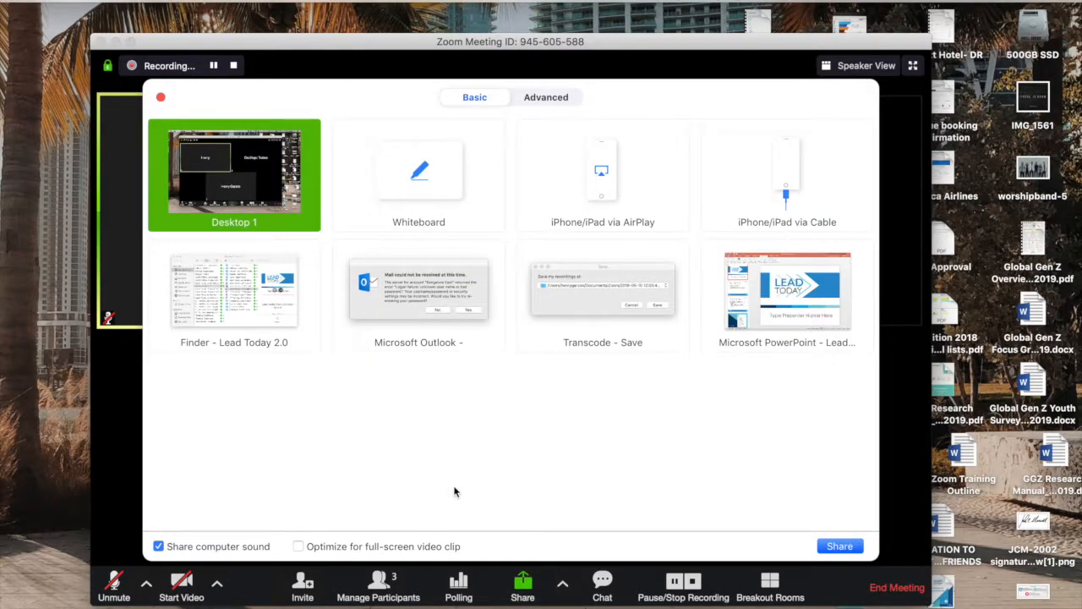
pyautogui.moveTo(267, 181)
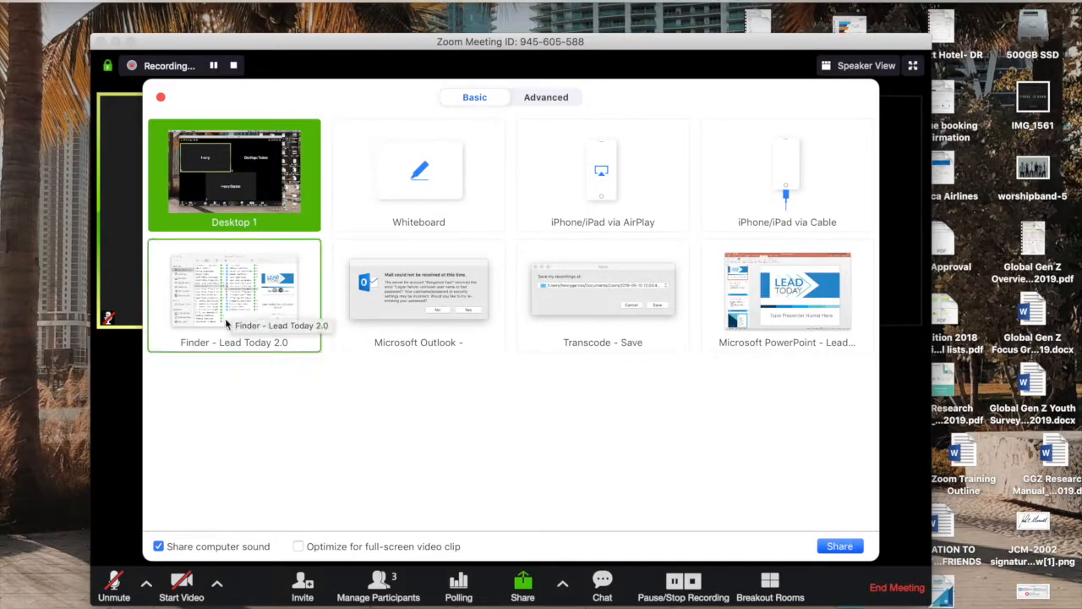
pyautogui.moveTo(786, 291)
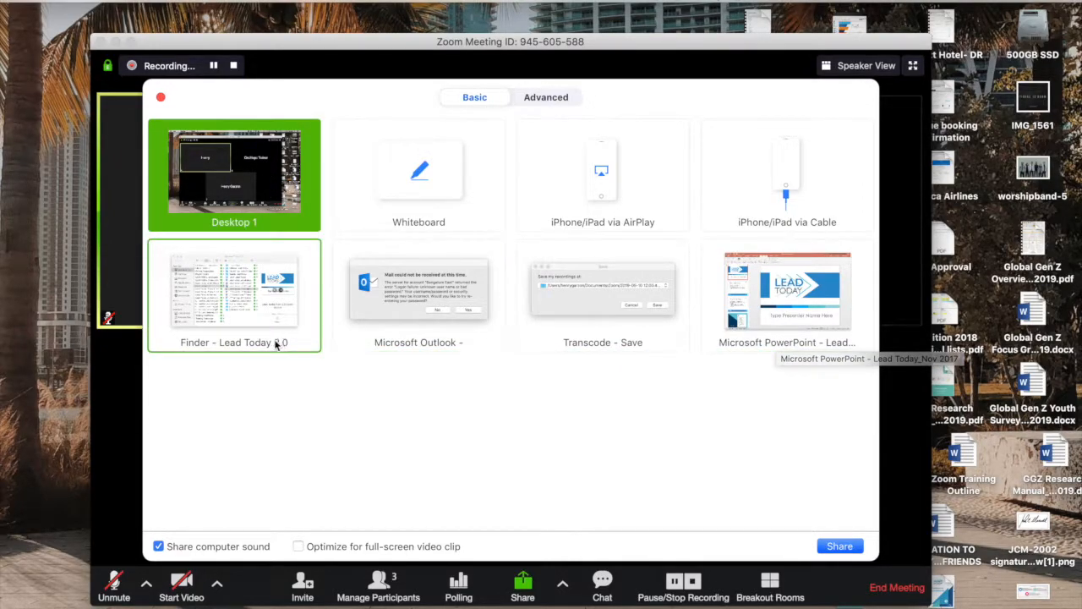
pyautogui.moveTo(504, 474)
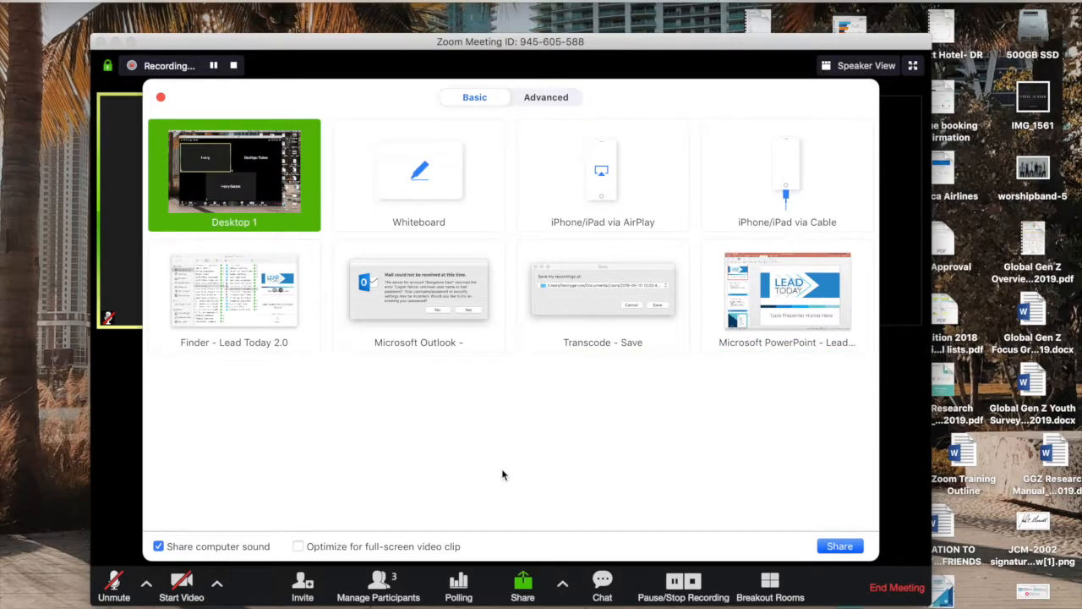
pyautogui.click(787, 291)
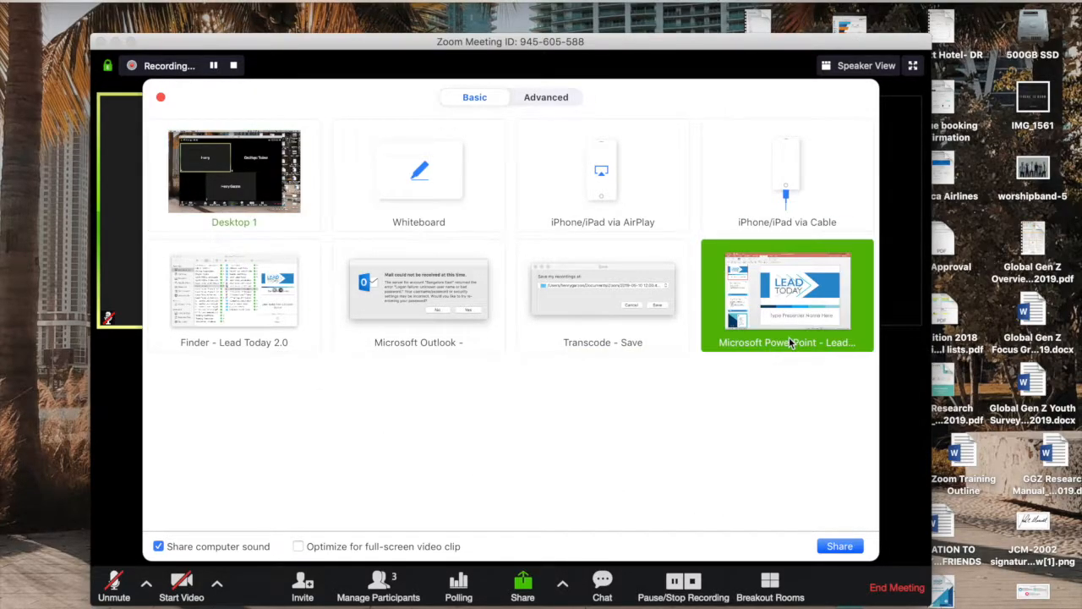
pyautogui.moveTo(623, 504)
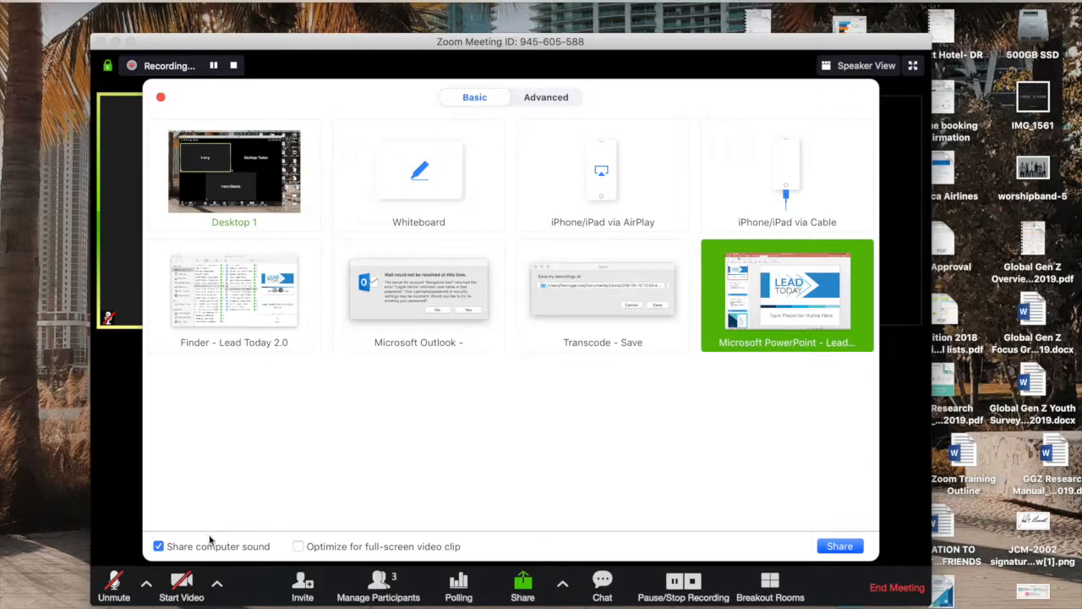
pyautogui.click(159, 546)
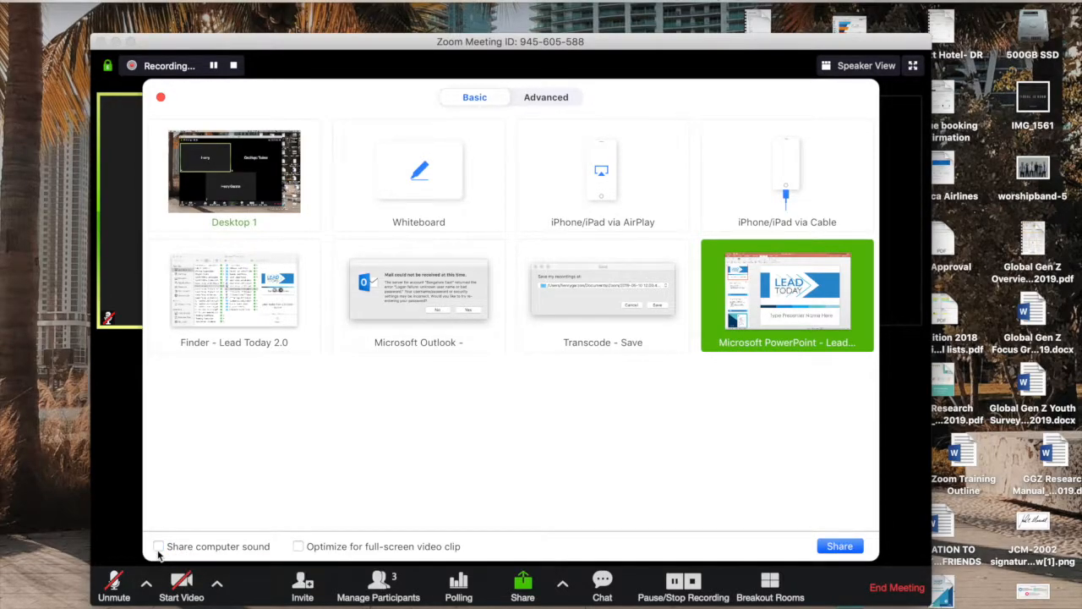
pyautogui.moveTo(240, 556)
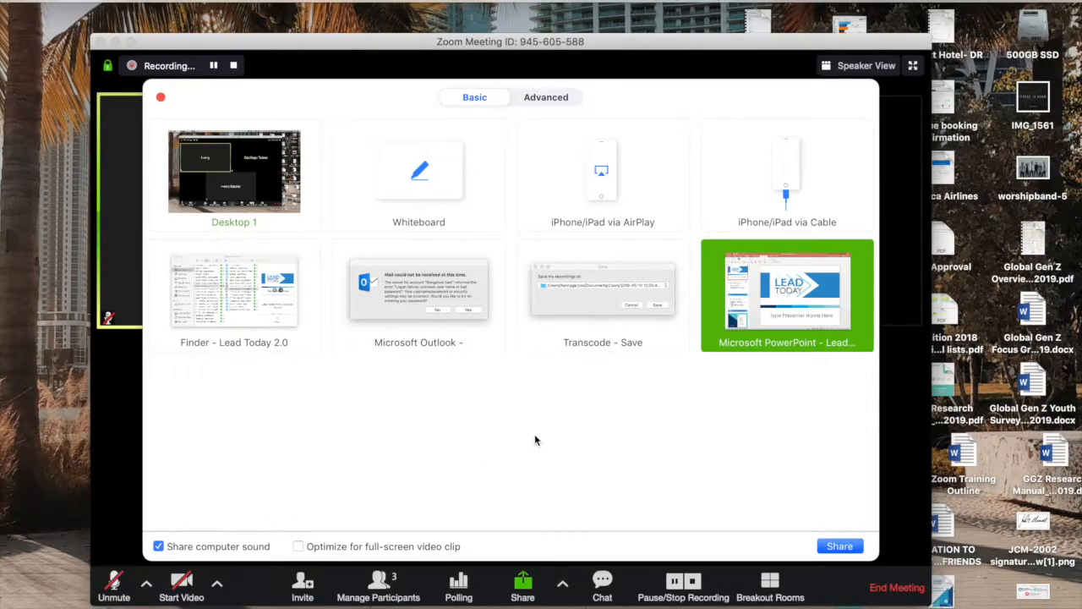
pyautogui.moveTo(680, 385)
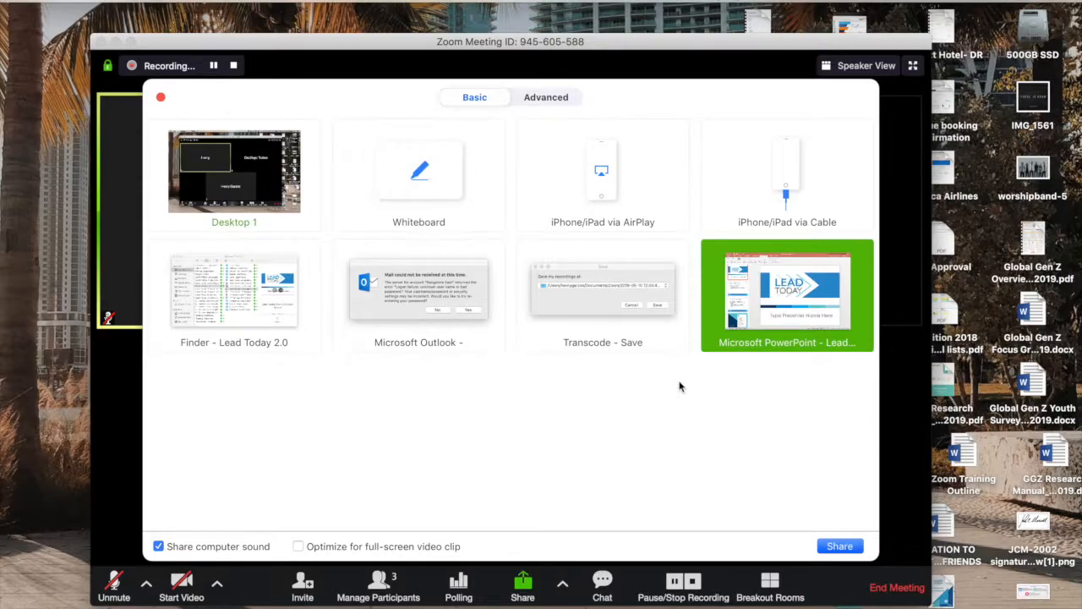
pyautogui.moveTo(755, 382)
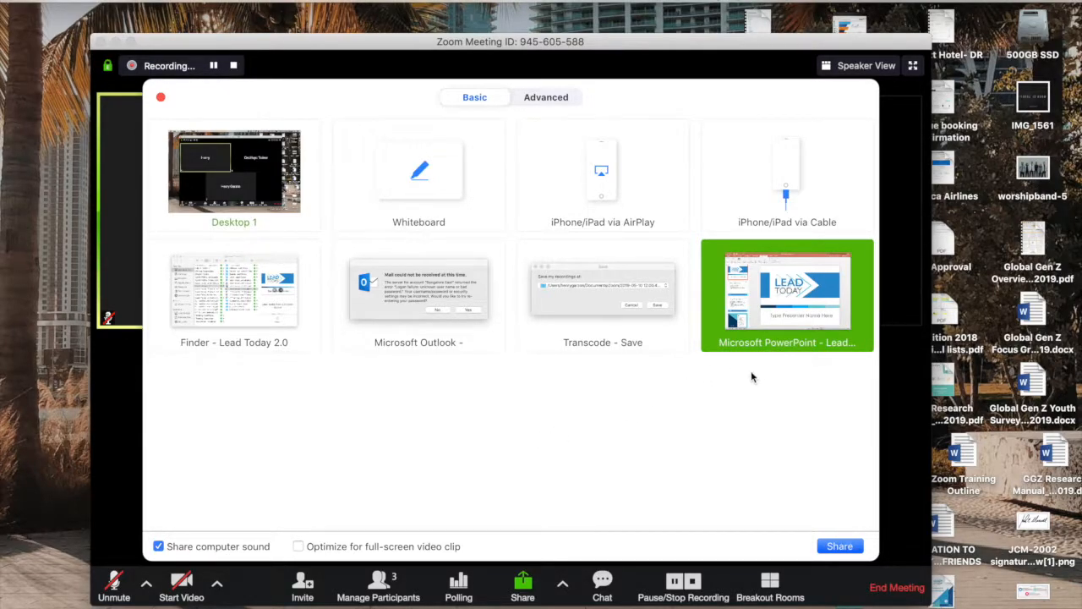
pyautogui.click(544, 97)
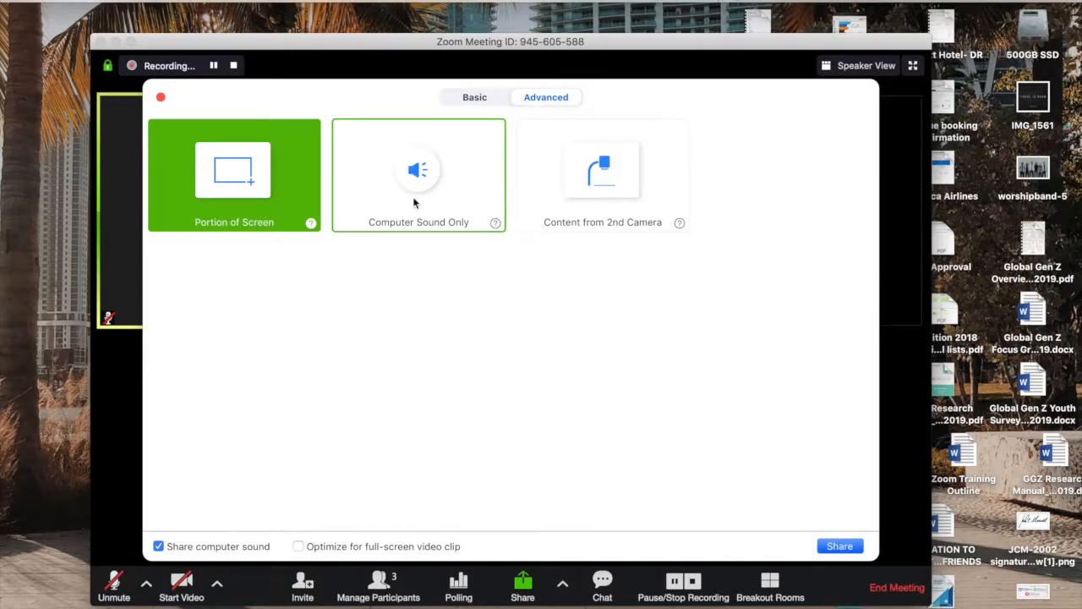
pyautogui.click(418, 175)
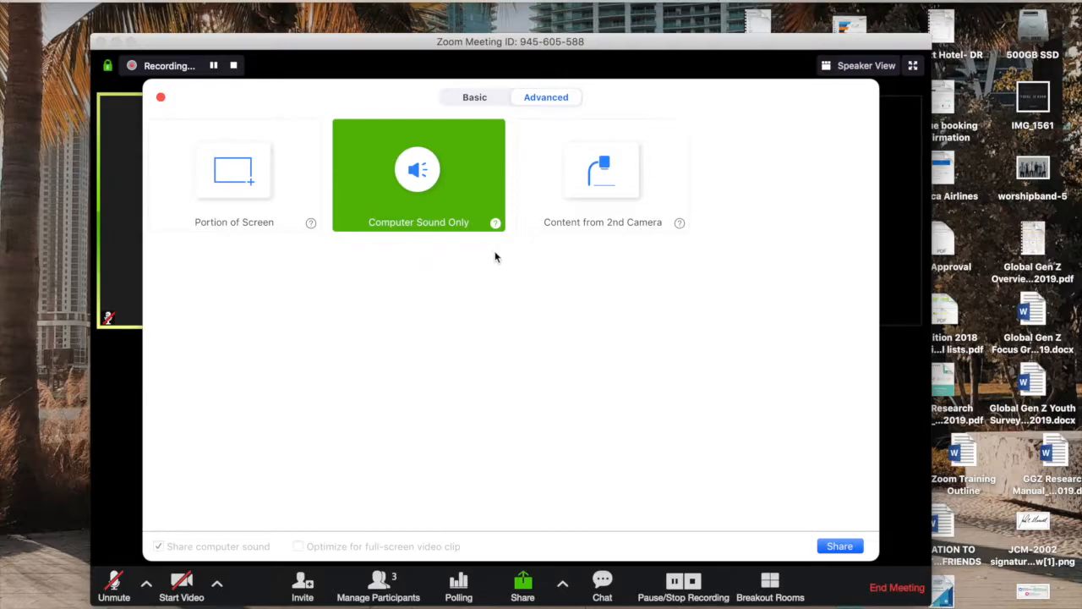
pyautogui.click(473, 96)
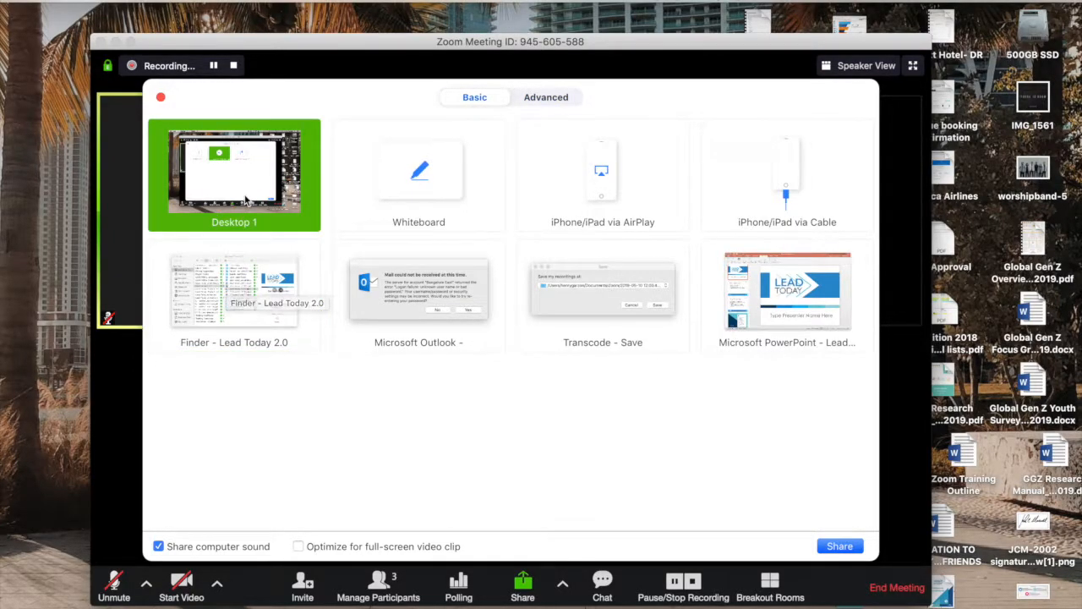
pyautogui.click(786, 291)
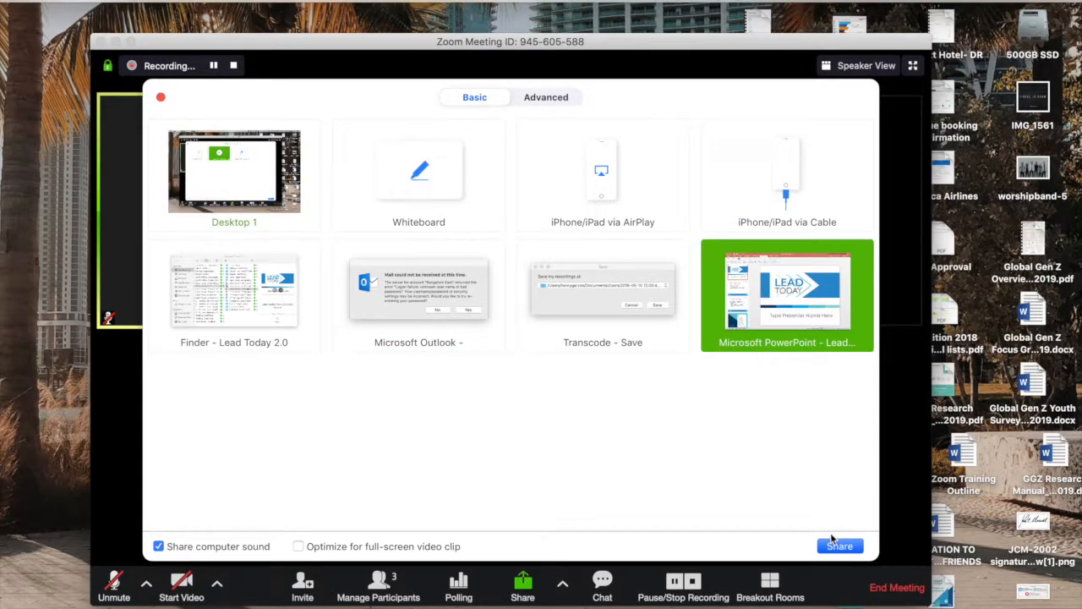
# Run the shared 'Lead Today' presentation as a full-screen slideshow from the title slide
pyautogui.click(839, 545)
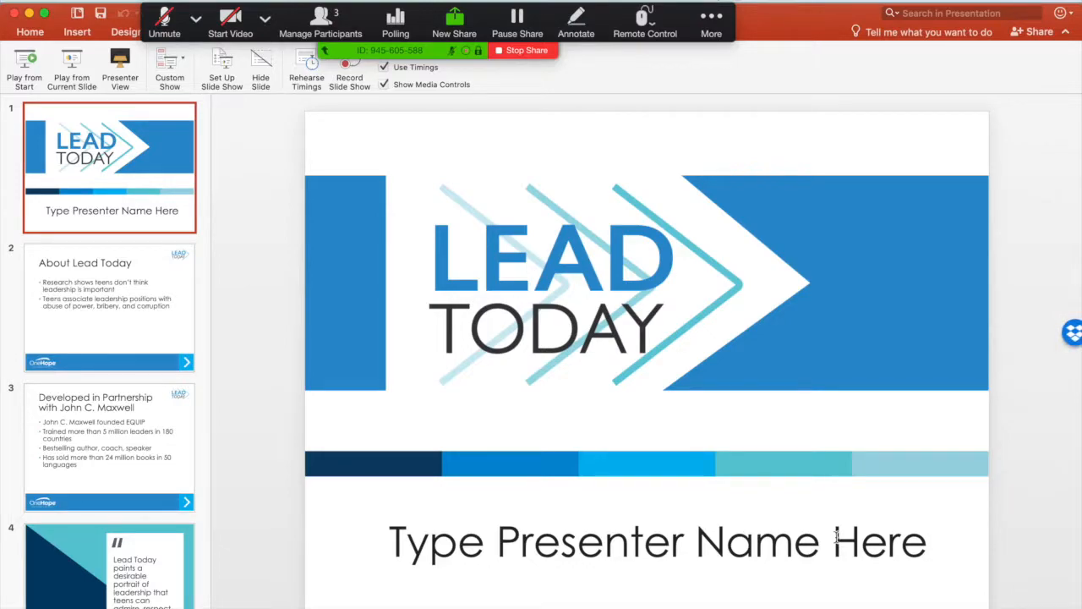
pyautogui.moveTo(531, 463)
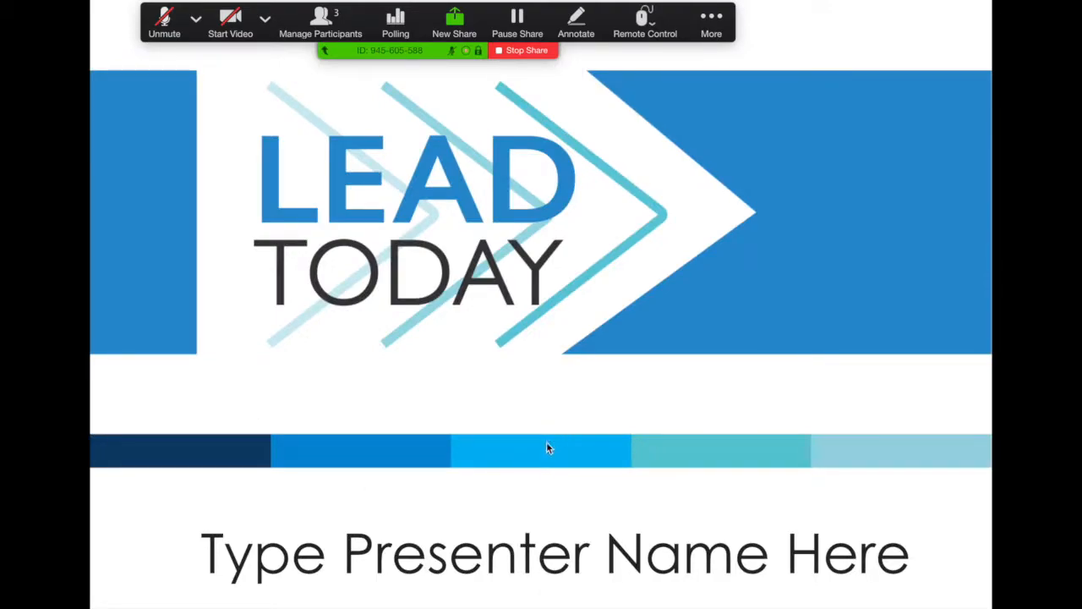
pyautogui.moveTo(787, 466)
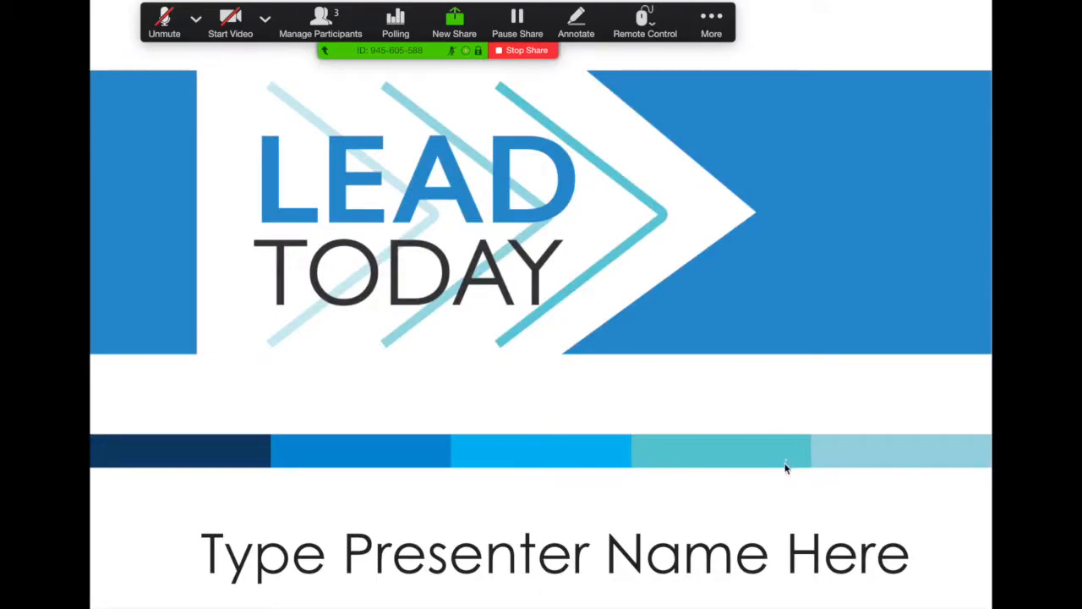
pyautogui.moveTo(859, 467)
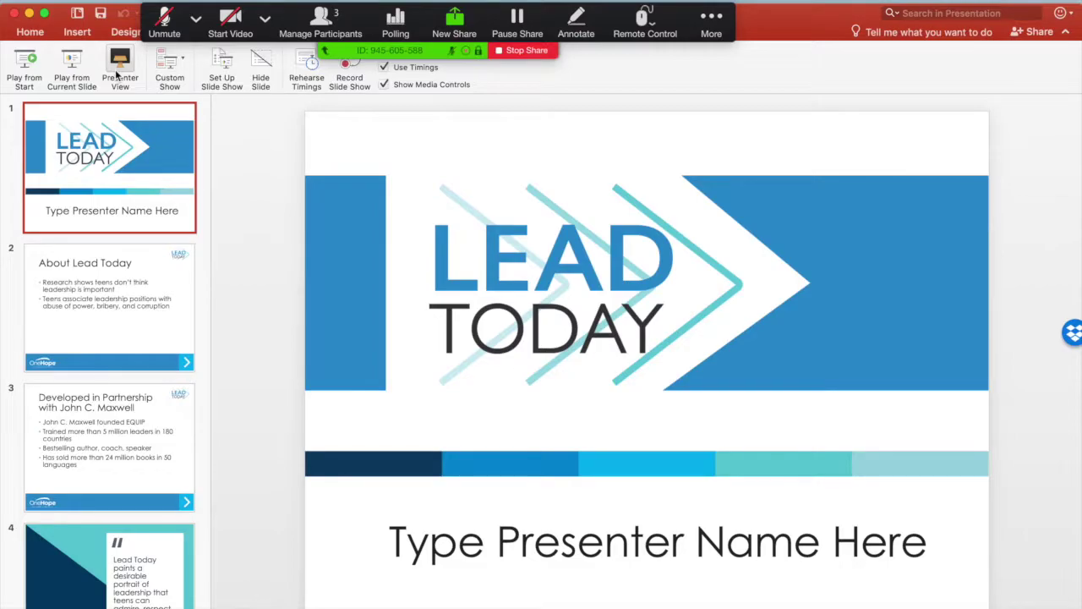
pyautogui.click(120, 67)
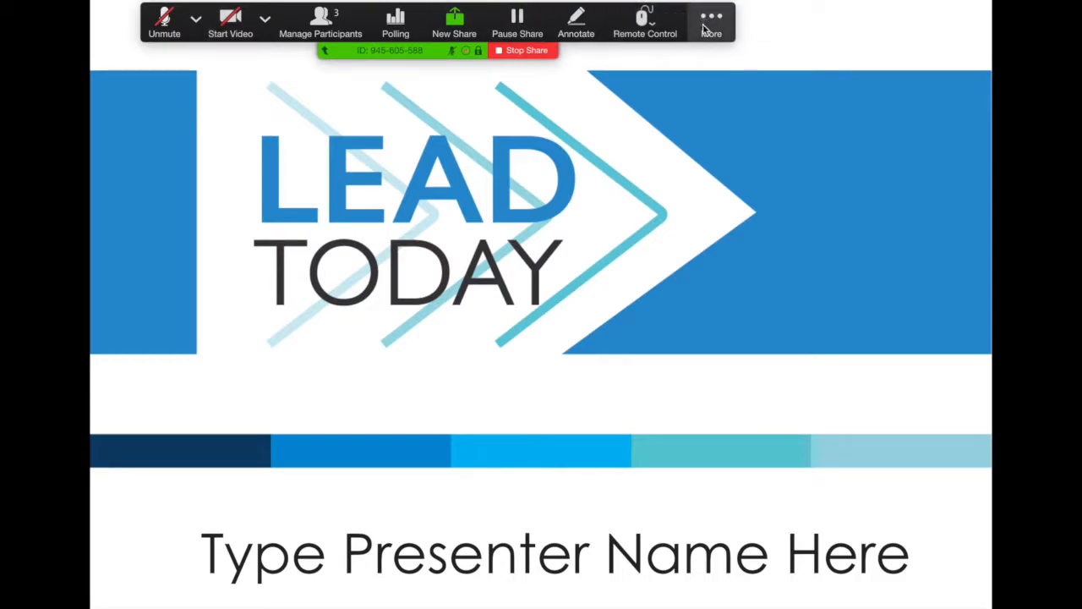
pyautogui.moveTo(396, 20)
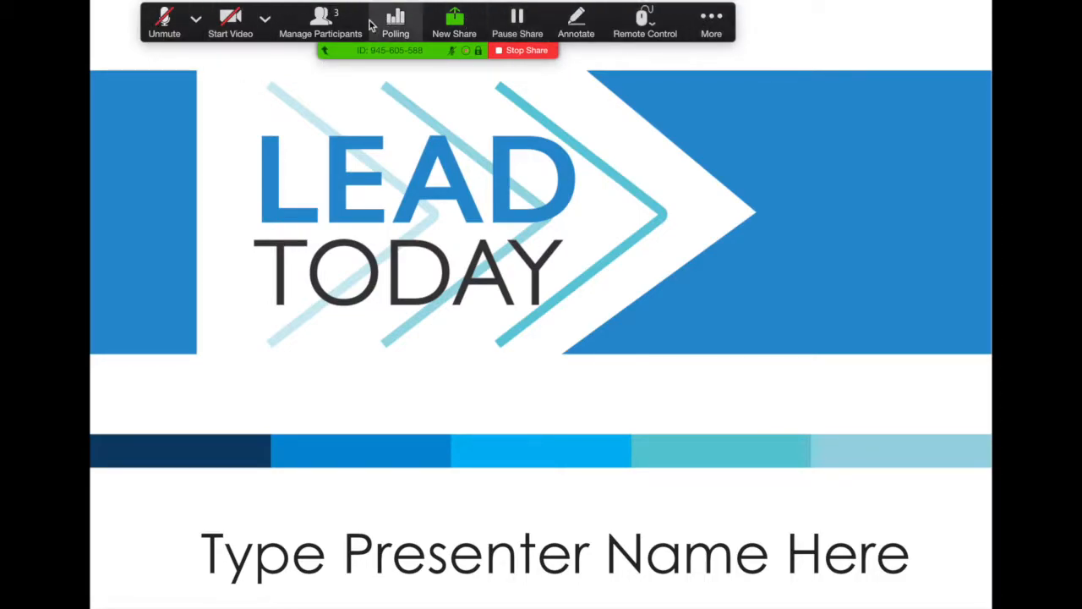
pyautogui.moveTo(369, 119)
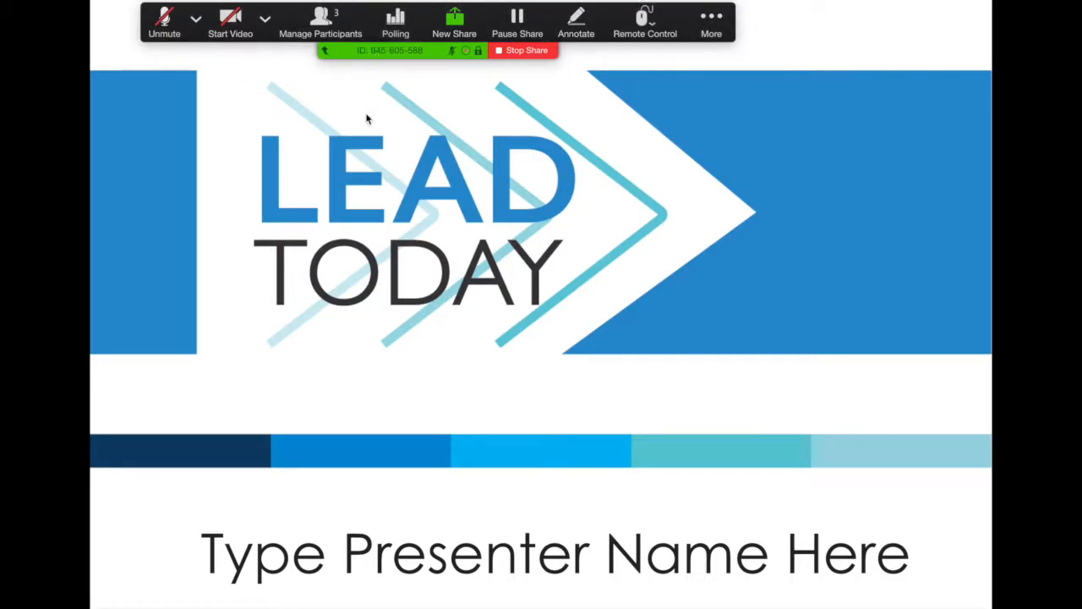
pyautogui.moveTo(646, 20)
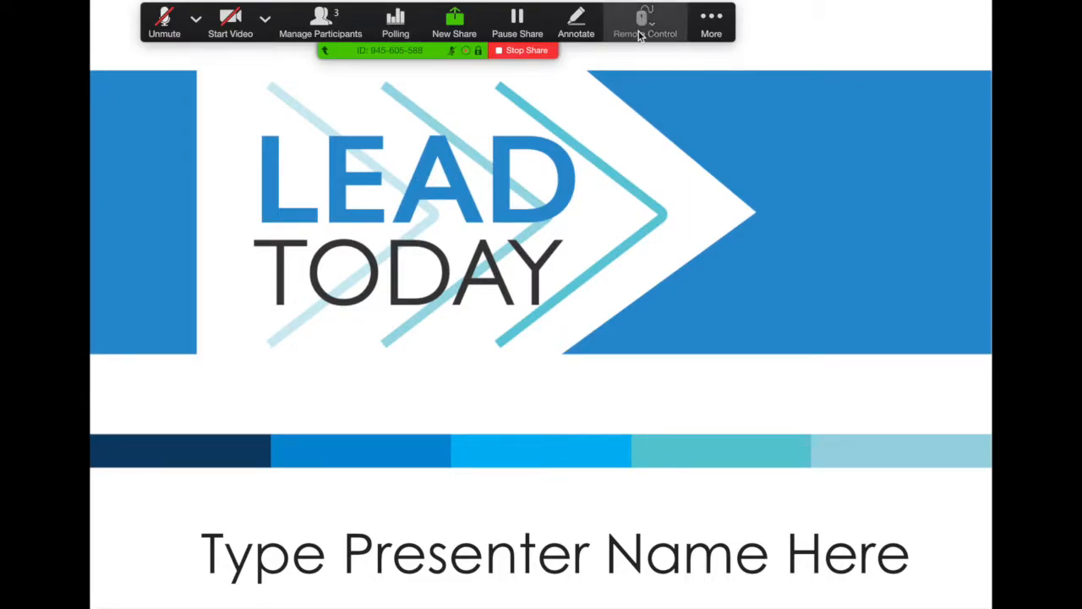
pyautogui.click(646, 21)
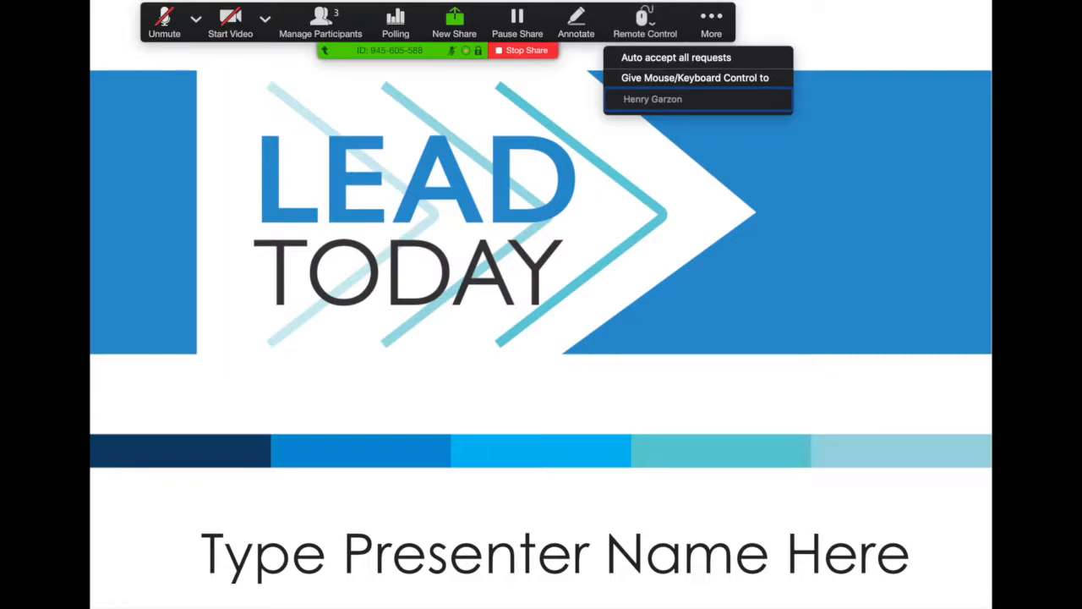
pyautogui.moveTo(694, 101)
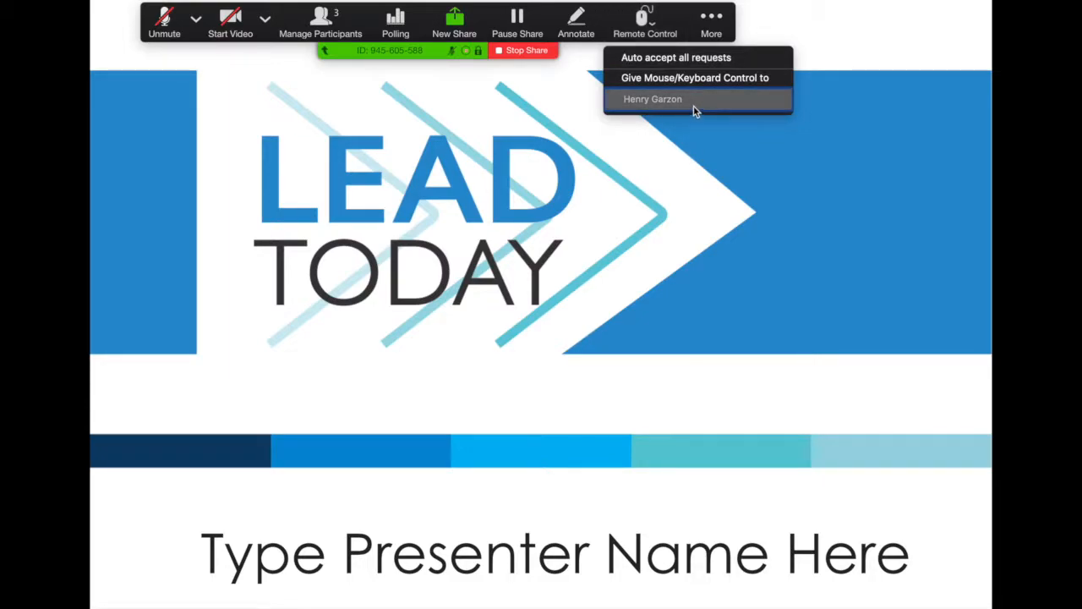
pyautogui.moveTo(711, 108)
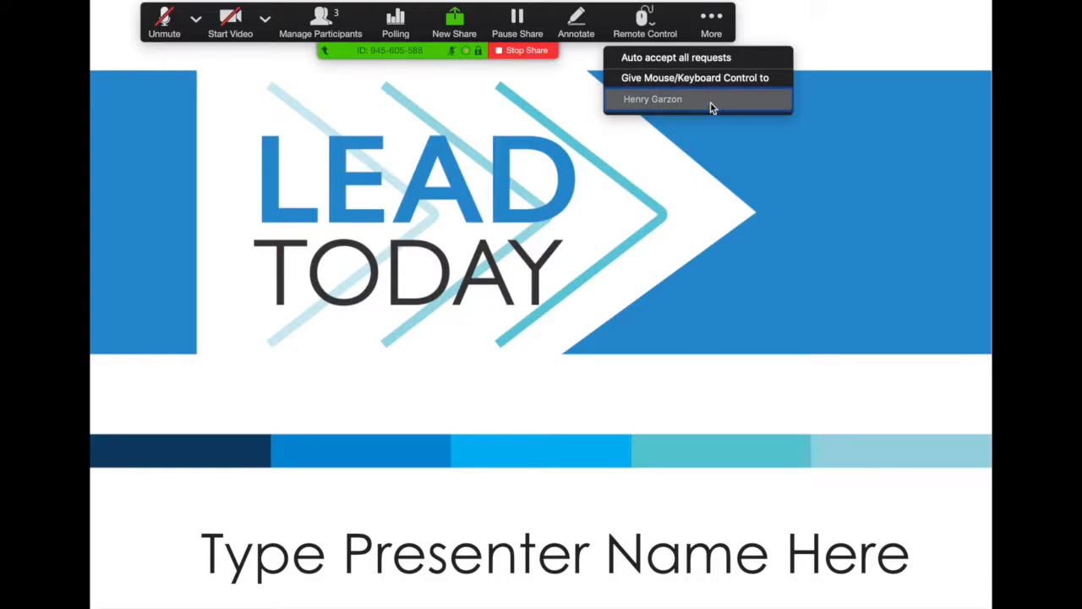
pyautogui.click(653, 98)
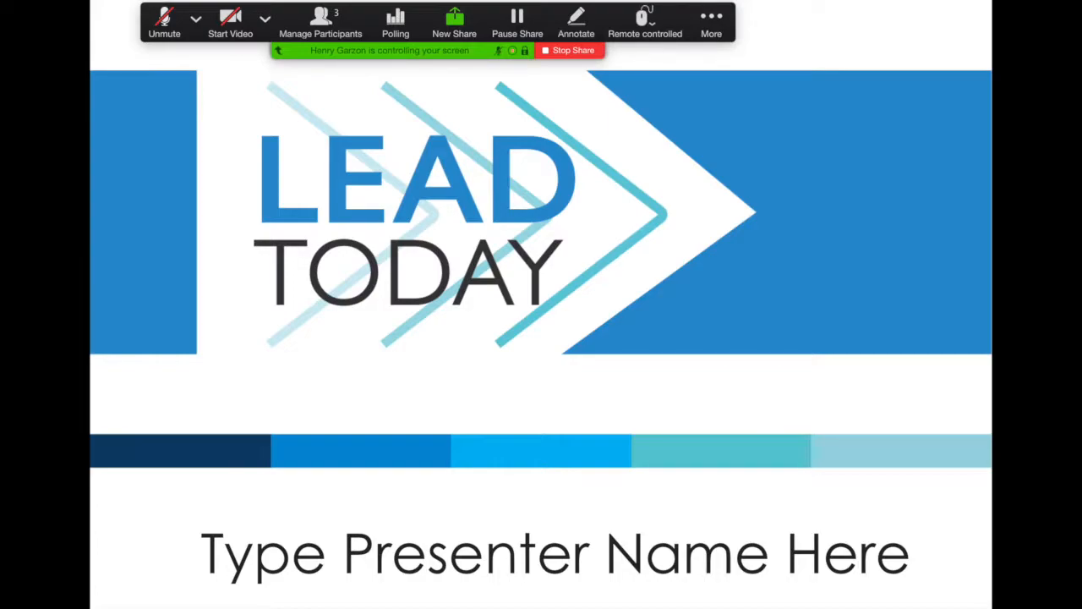
pyautogui.moveTo(184, 406)
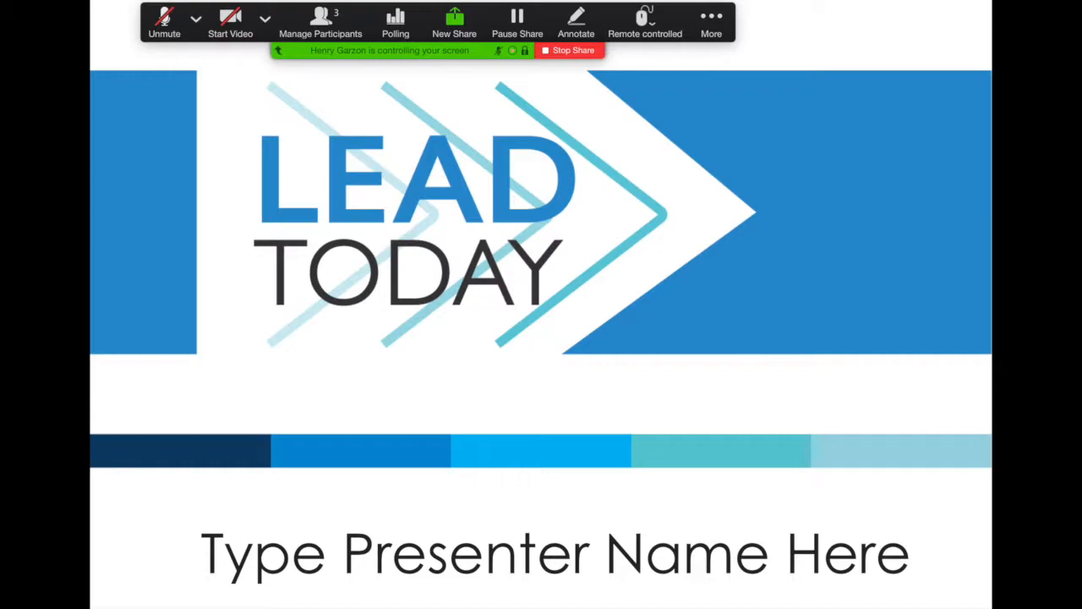
pyautogui.moveTo(579, 394)
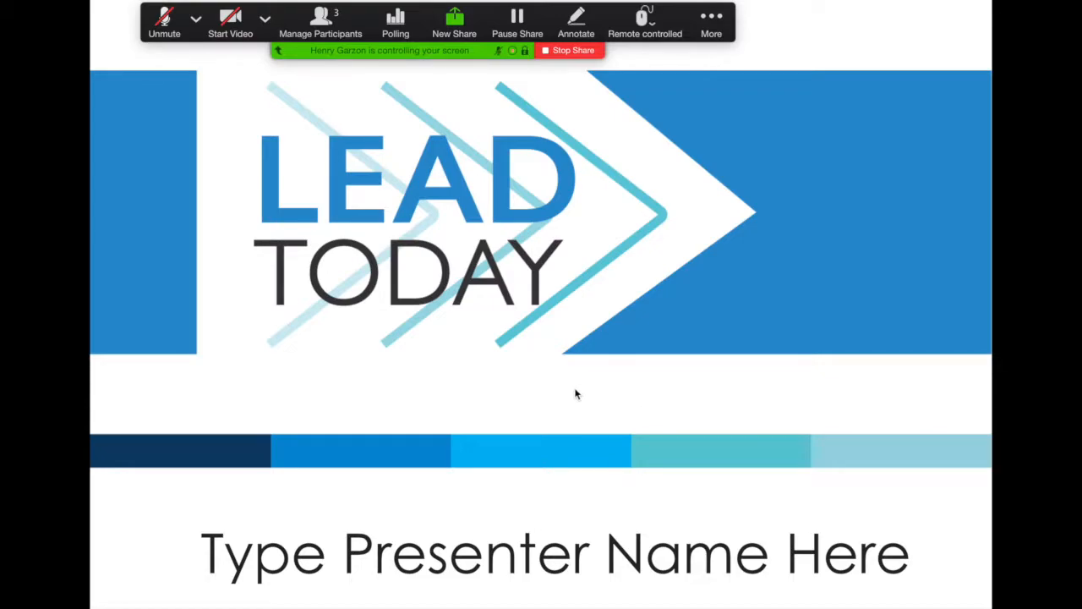
pyautogui.moveTo(558, 406)
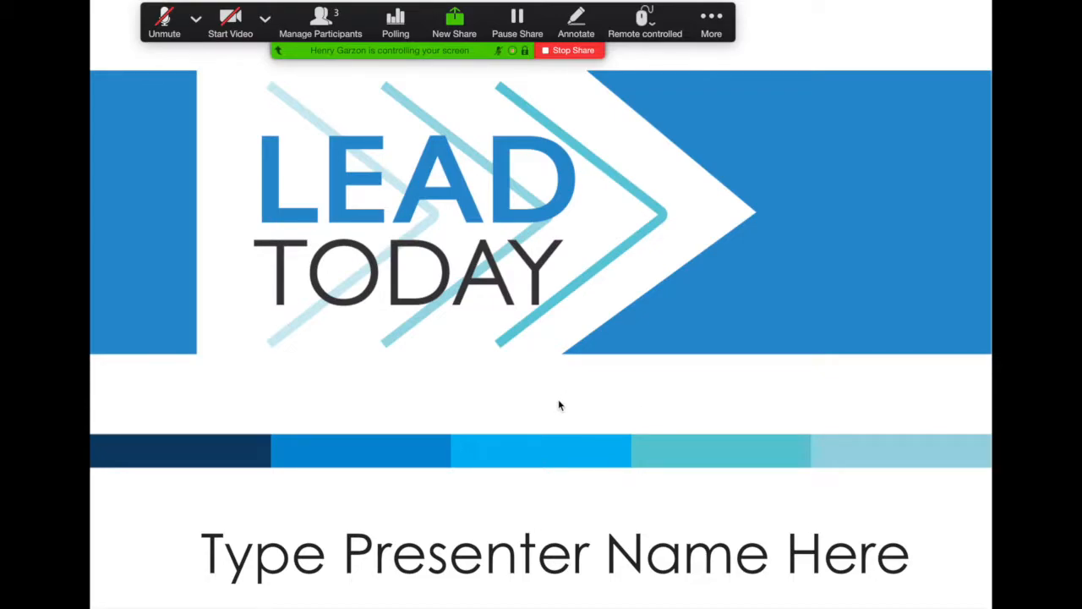
pyautogui.moveTo(646, 21)
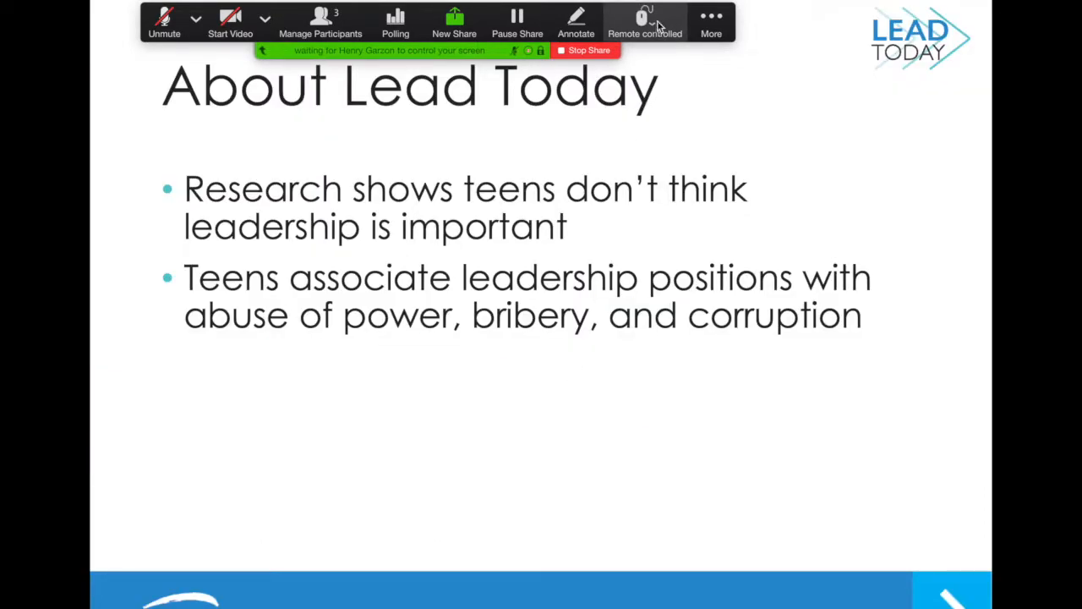
# Bring up Zoom's annotation tools and clear all drawings from the About Lead Today slide
pyautogui.click(575, 20)
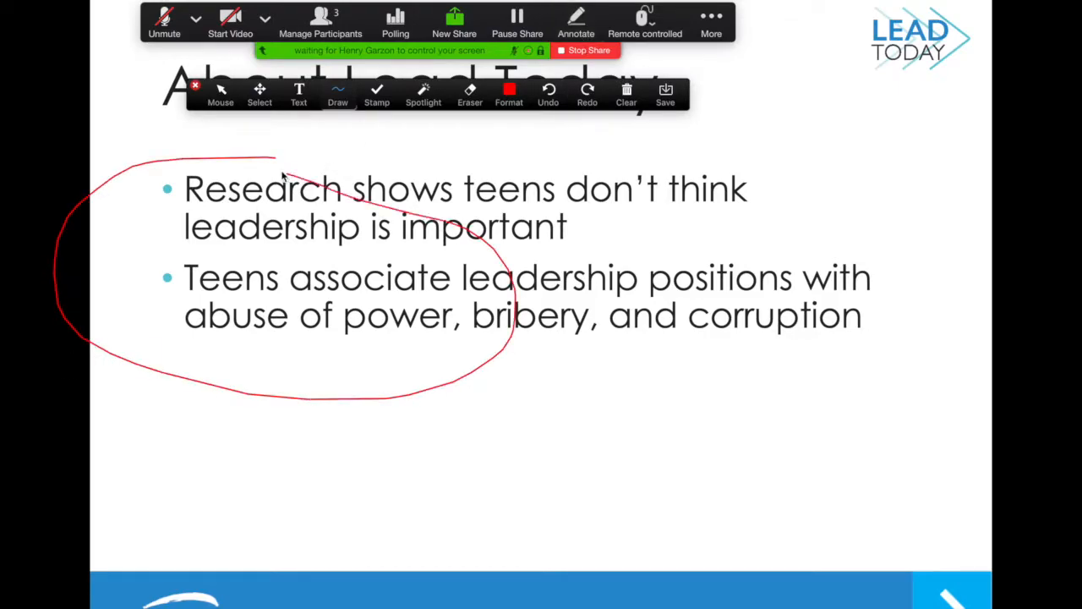
pyautogui.click(626, 93)
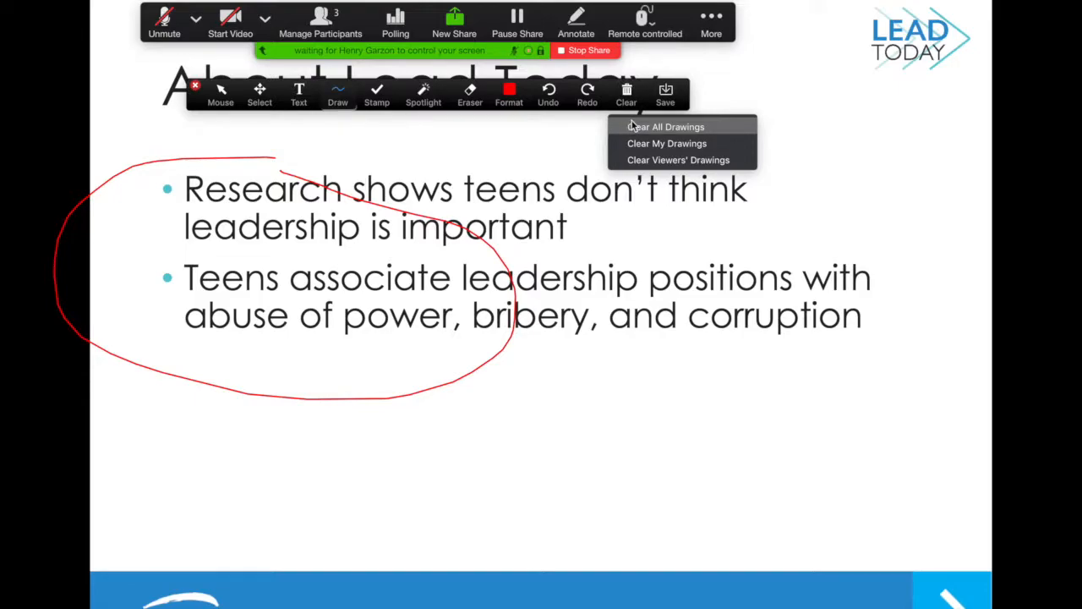
pyautogui.click(666, 125)
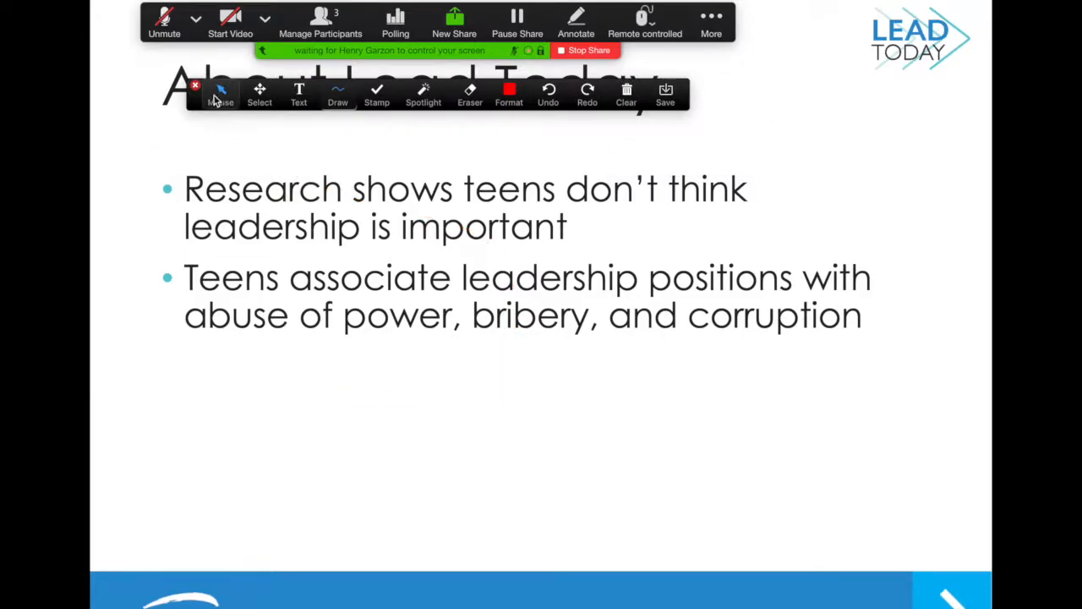